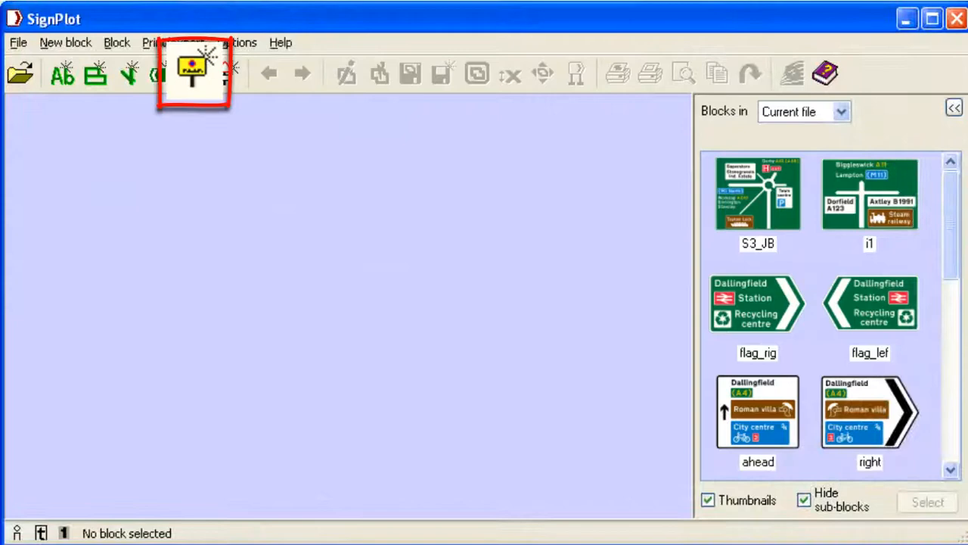
- Compose diagram 639 No waiting Mon–Fri 7–7 with a 638.1 No loading Mon–Tues 7–9 panel below
{"action": "left_click", "coordinate": [193, 73]}
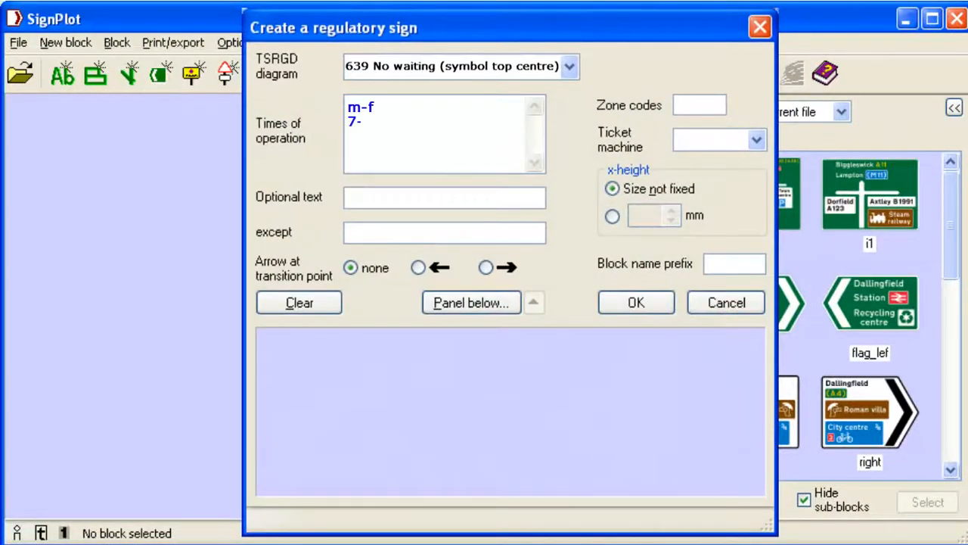
{"action": "type", "text": "7"}
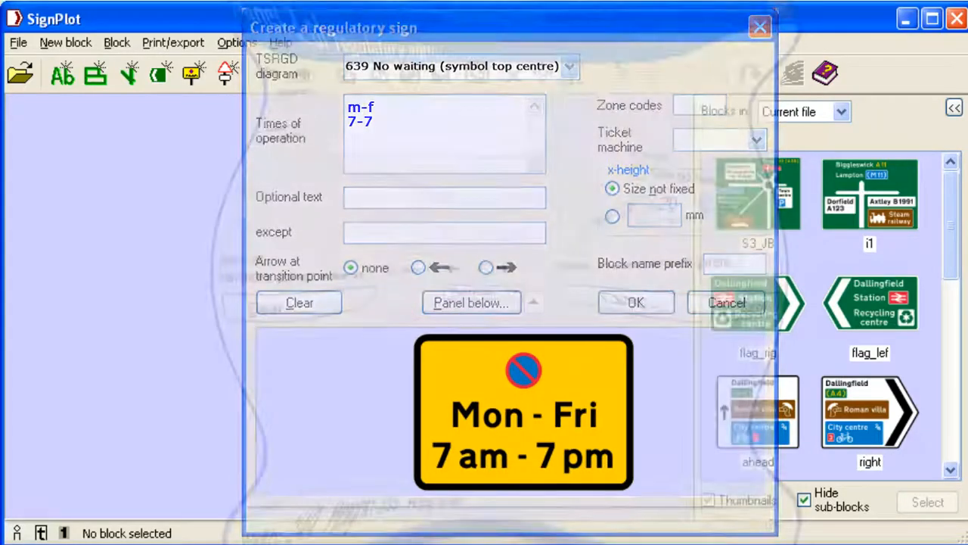
{"action": "left_click", "coordinate": [471, 303]}
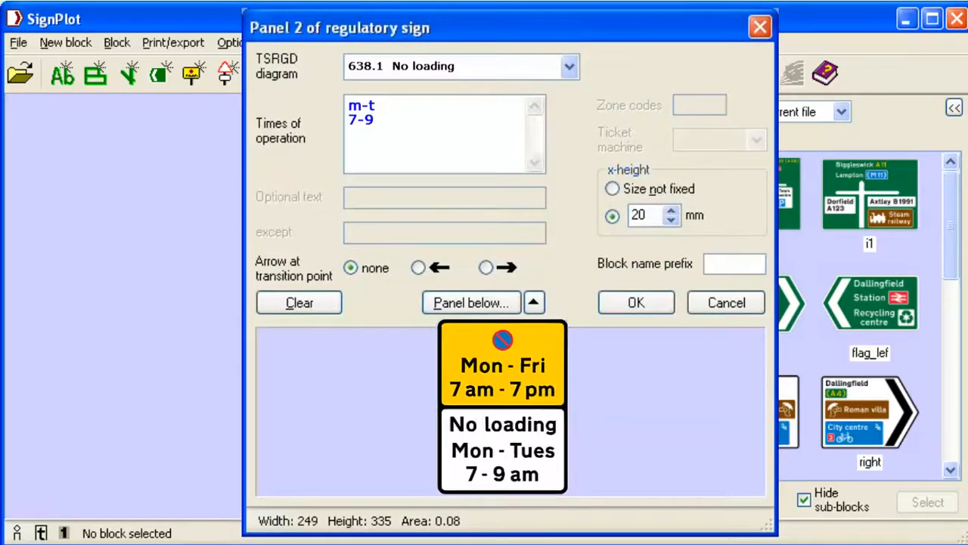
{"action": "left_click", "coordinate": [636, 302]}
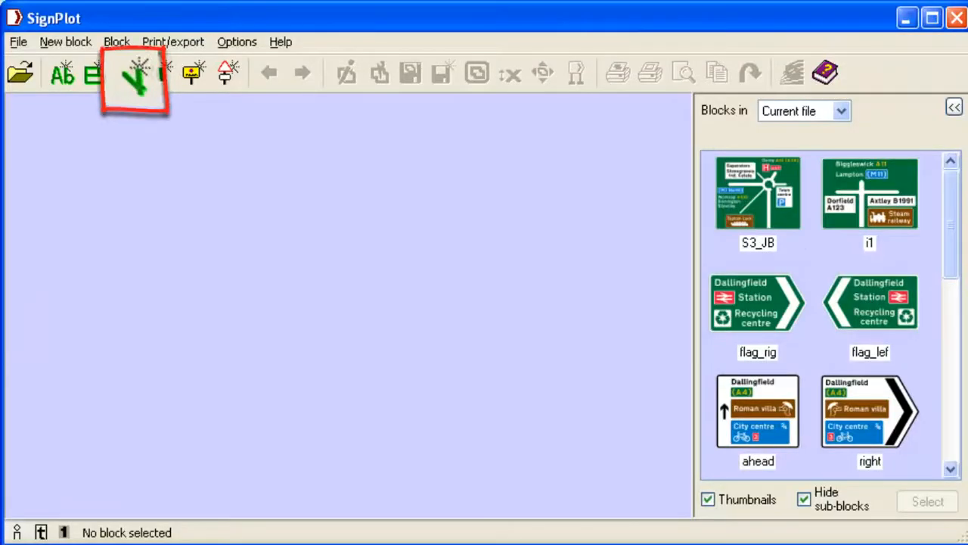
- Create a 4-arm junction map block with narrowed destination panels, ending with the Axtley arm
{"action": "left_click", "coordinate": [136, 72]}
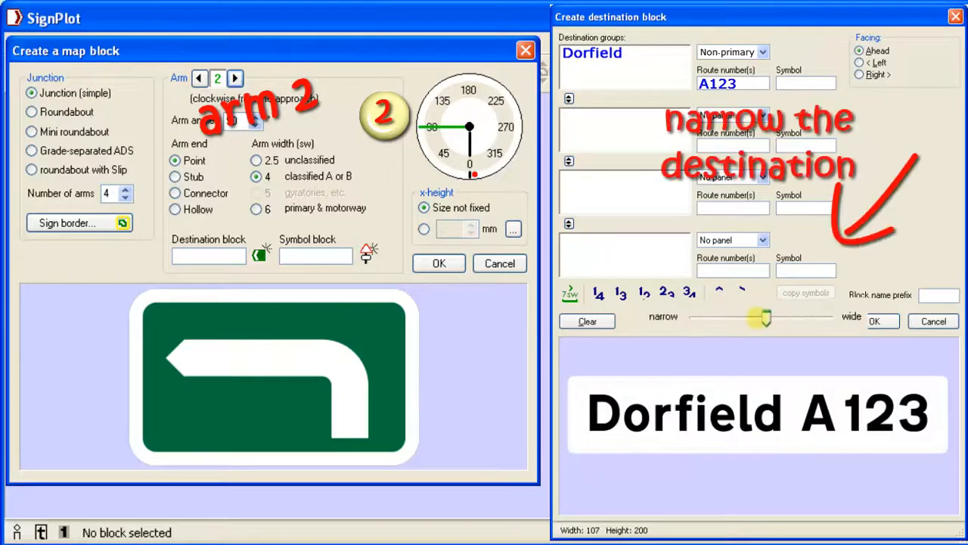
{"action": "left_click_drag", "start_coordinate": [759, 318], "coordinate": [688, 318]}
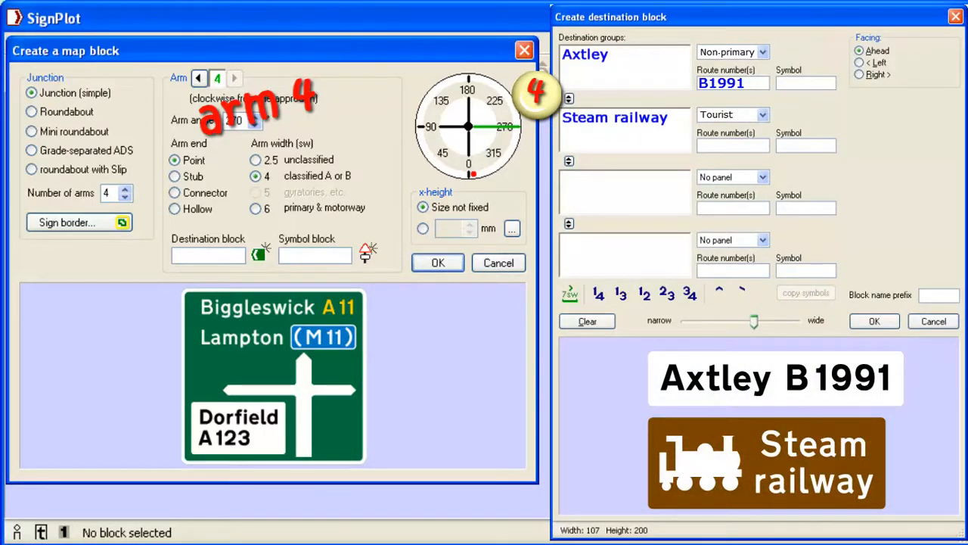
{"action": "left_click", "coordinate": [875, 320]}
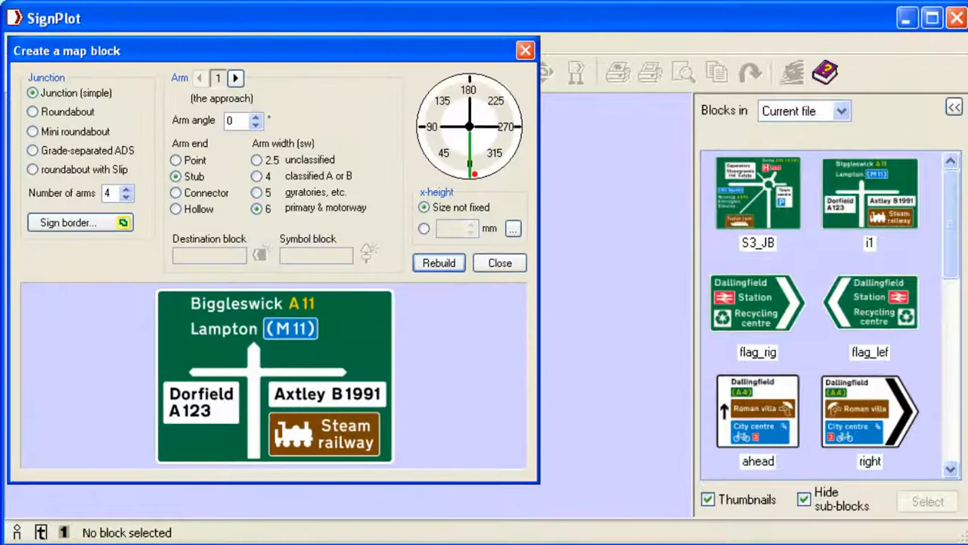
- Place the Biggleswick junction sign on the canvas and convert the junction to a roundabout
{"action": "left_click", "coordinate": [500, 263]}
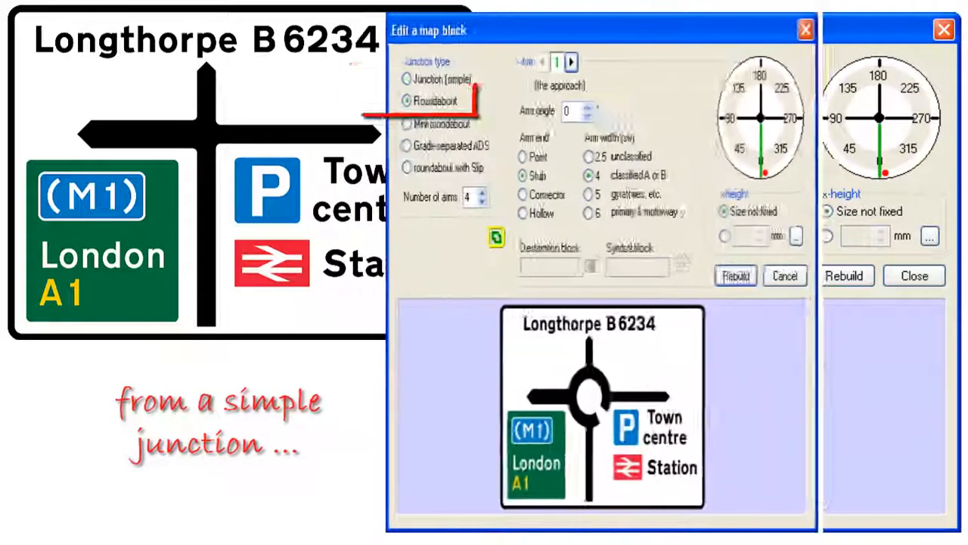
{"action": "left_click", "coordinate": [406, 100]}
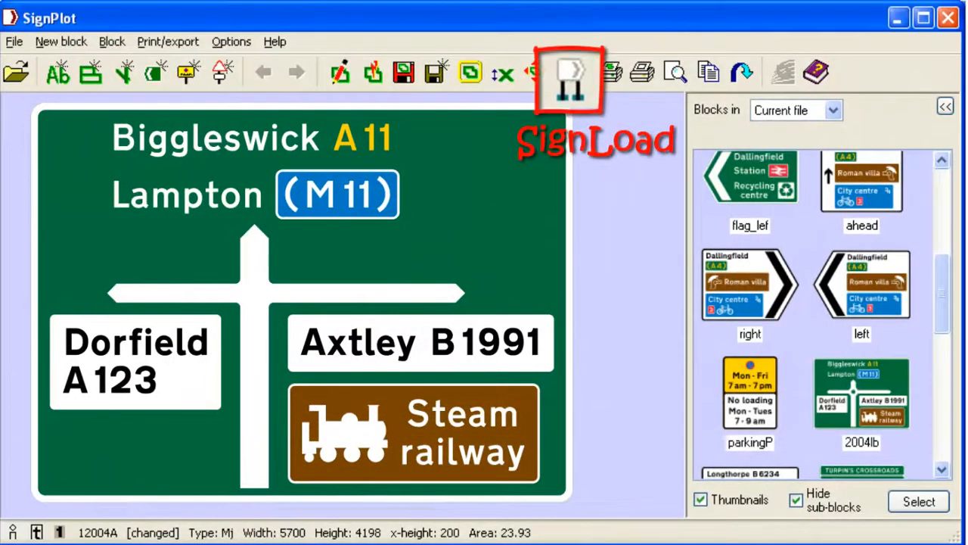
- Start SignLoad support calculations with a 5° cutting slope and 2100 mm mounting height
{"action": "left_click", "coordinate": [567, 72]}
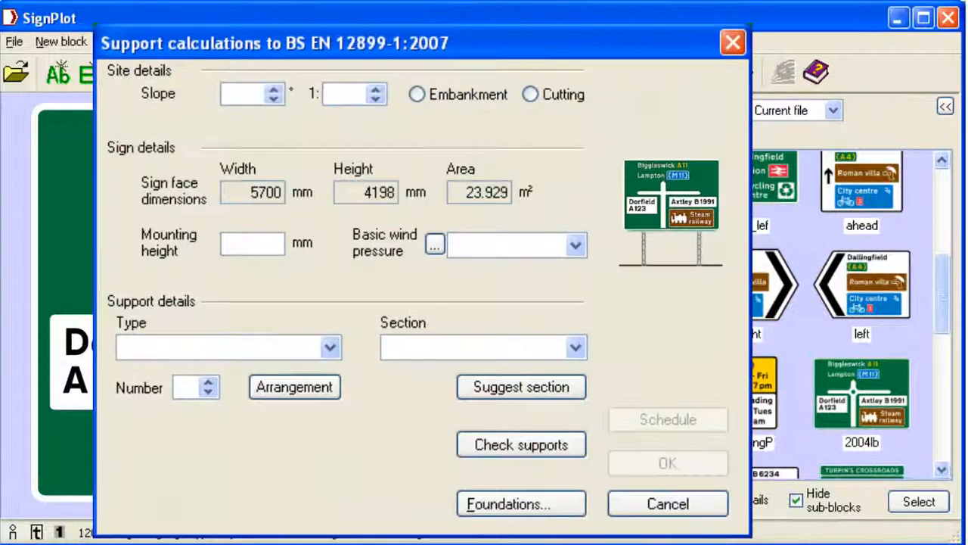
{"action": "left_click", "coordinate": [530, 94]}
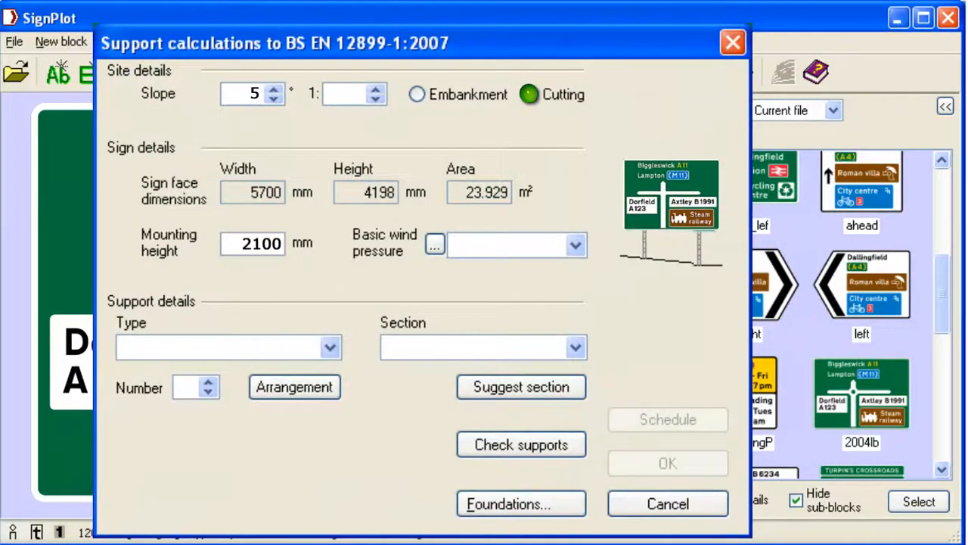
- Derive 560 N/m² basic wind pressure via the detailed method using the local area's wind velocity
{"action": "left_click", "coordinate": [434, 245]}
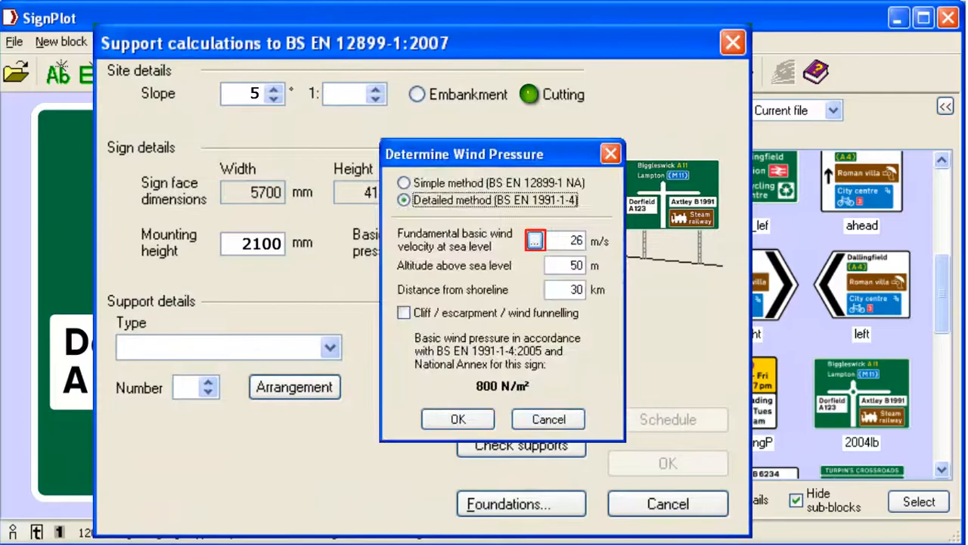
{"action": "left_click", "coordinate": [534, 241]}
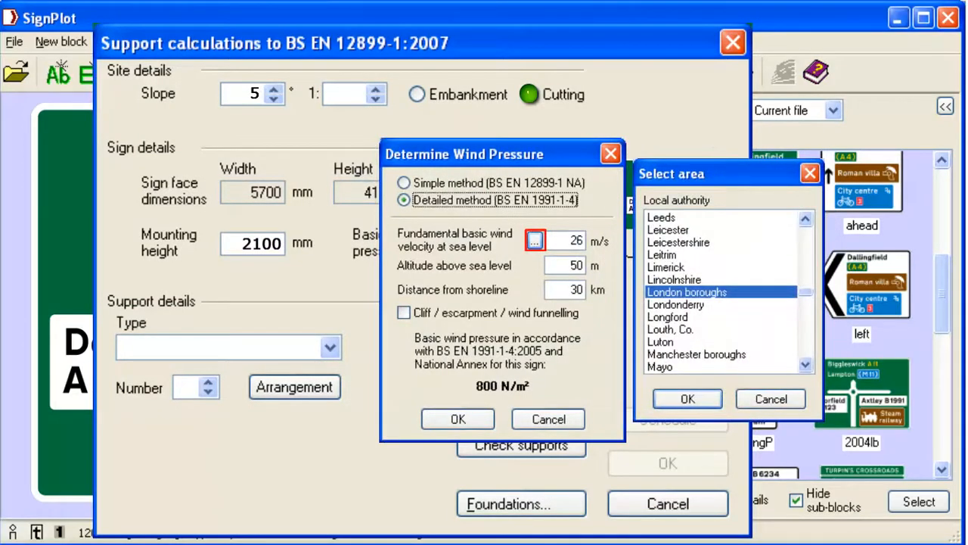
{"action": "left_click", "coordinate": [687, 399]}
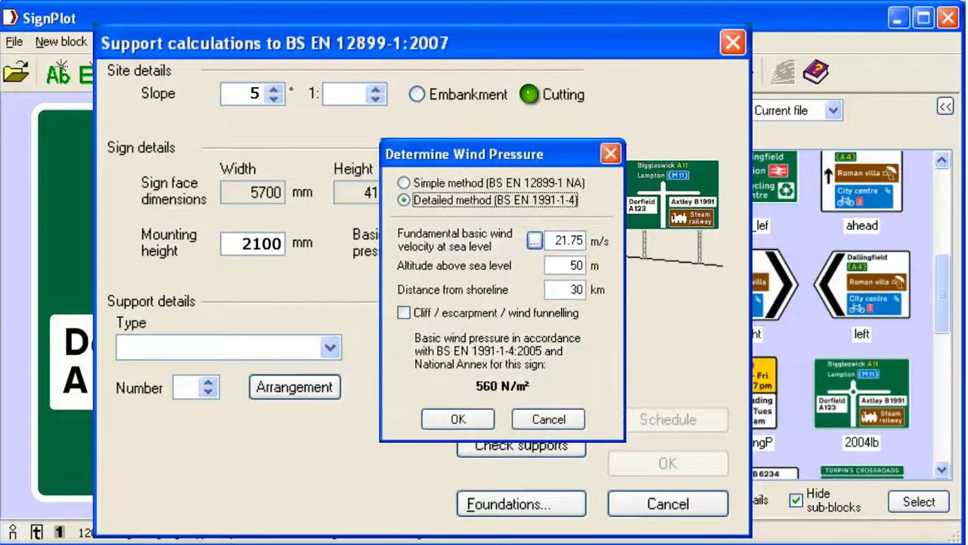
{"action": "left_click", "coordinate": [457, 419]}
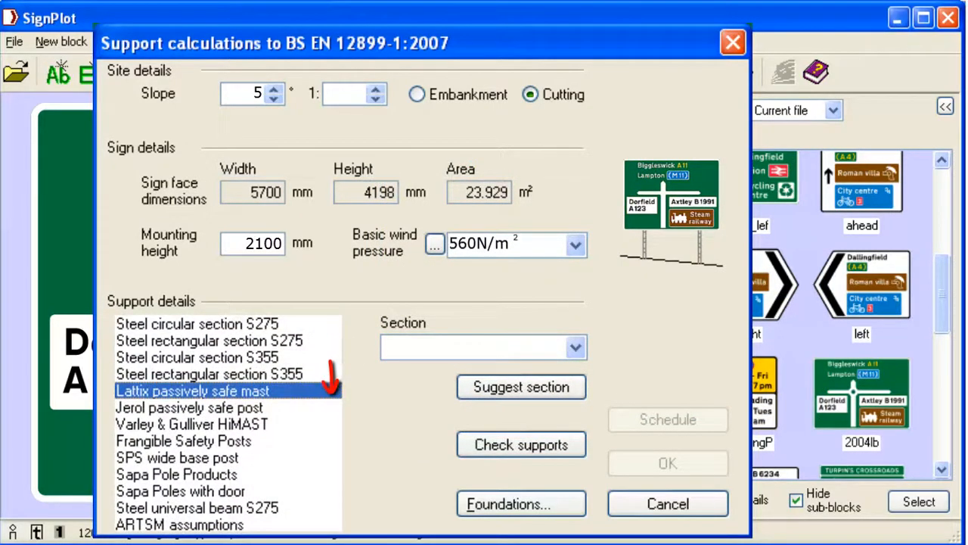
- Use two Lattix passively safe posts, symmetrically spaced, section 4425 passing with 13% spare capacity
{"action": "left_click", "coordinate": [191, 391]}
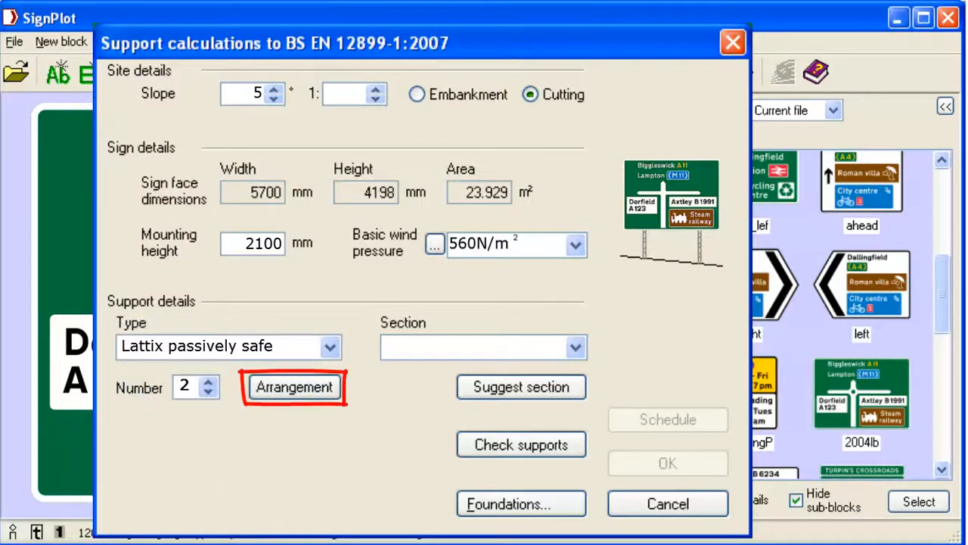
{"action": "left_click", "coordinate": [293, 387]}
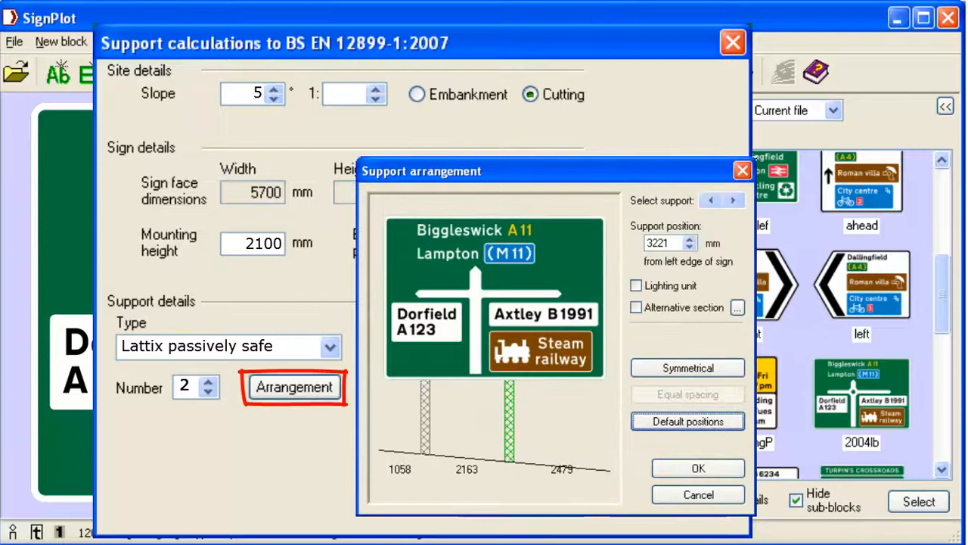
{"action": "left_click", "coordinate": [687, 420]}
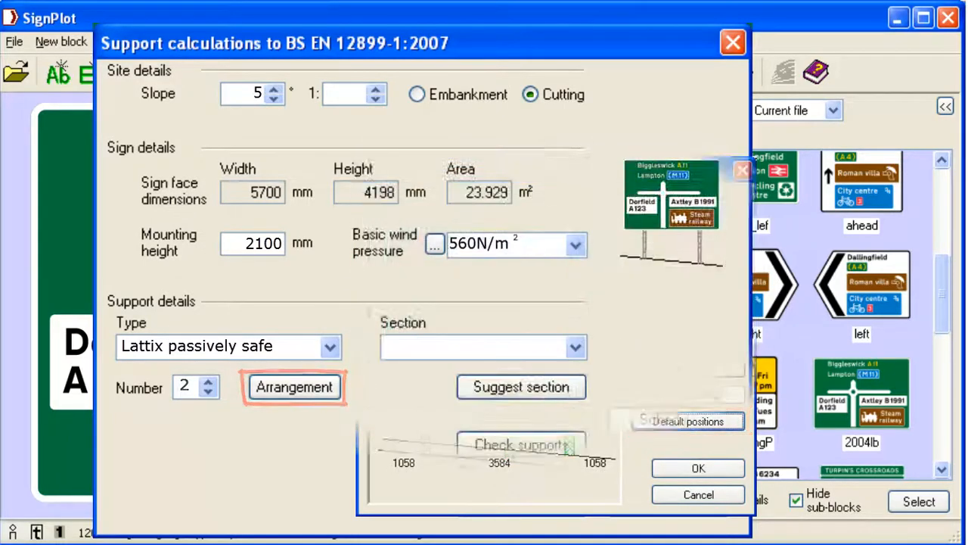
{"action": "left_click", "coordinate": [521, 387]}
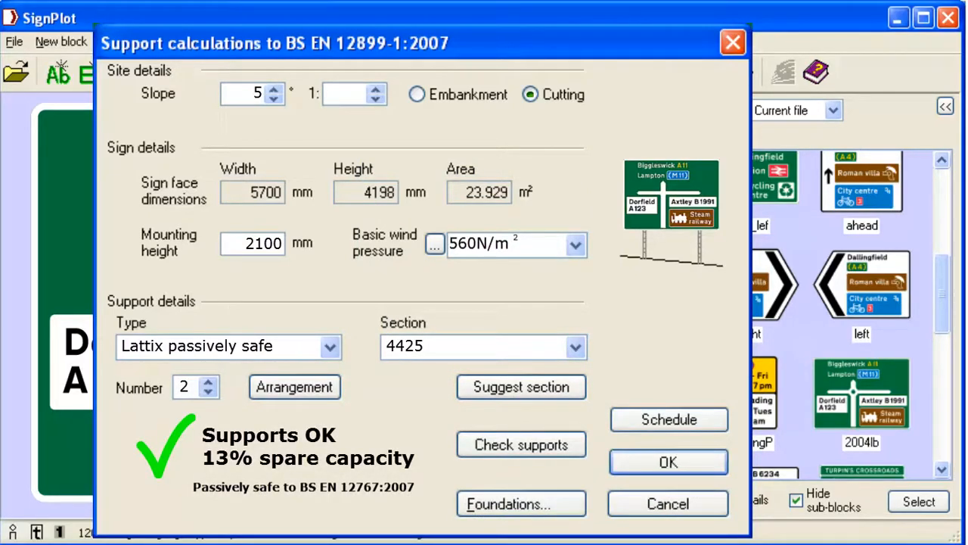
- Design separate 600 × 750 × 3700 mm spread footings for each post and accept the passing check
{"action": "left_click", "coordinate": [520, 503]}
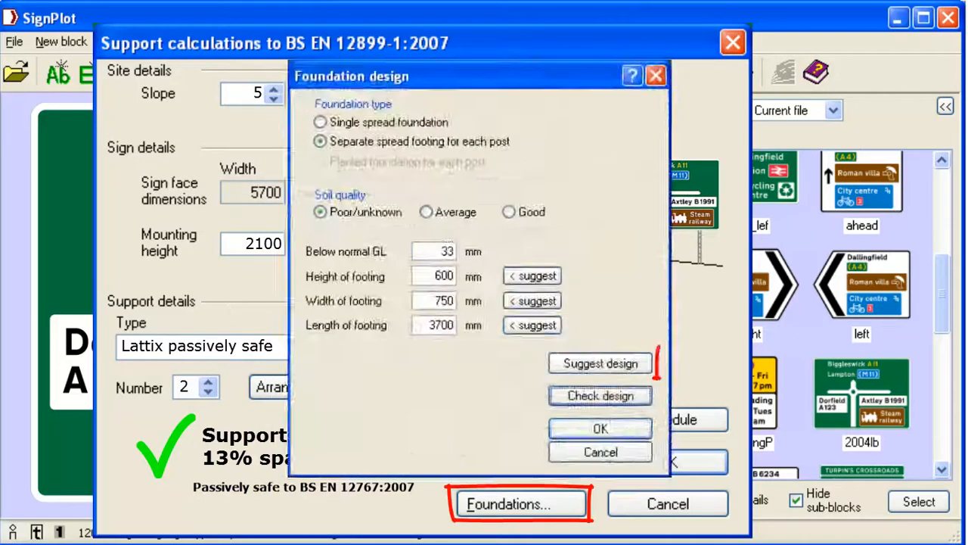
{"action": "left_click", "coordinate": [599, 363]}
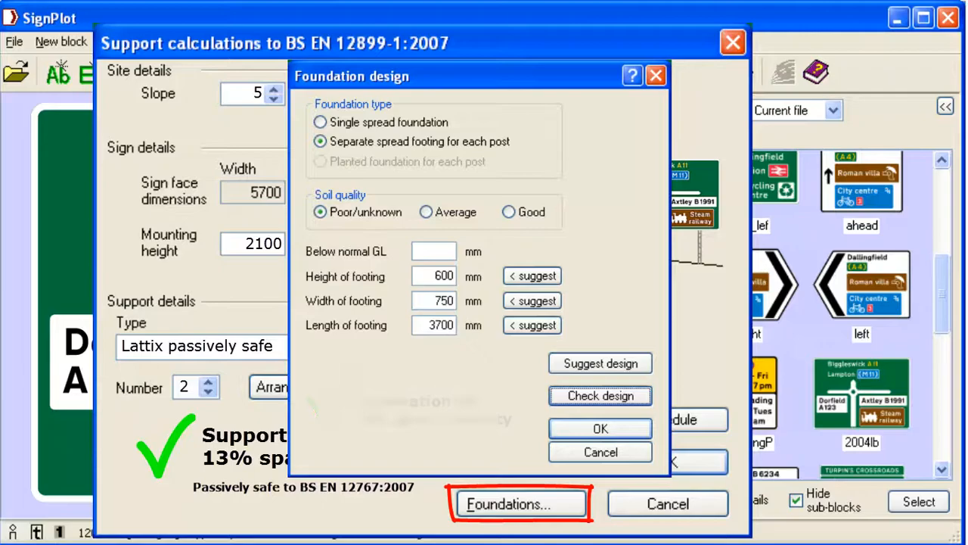
{"action": "left_click", "coordinate": [599, 428]}
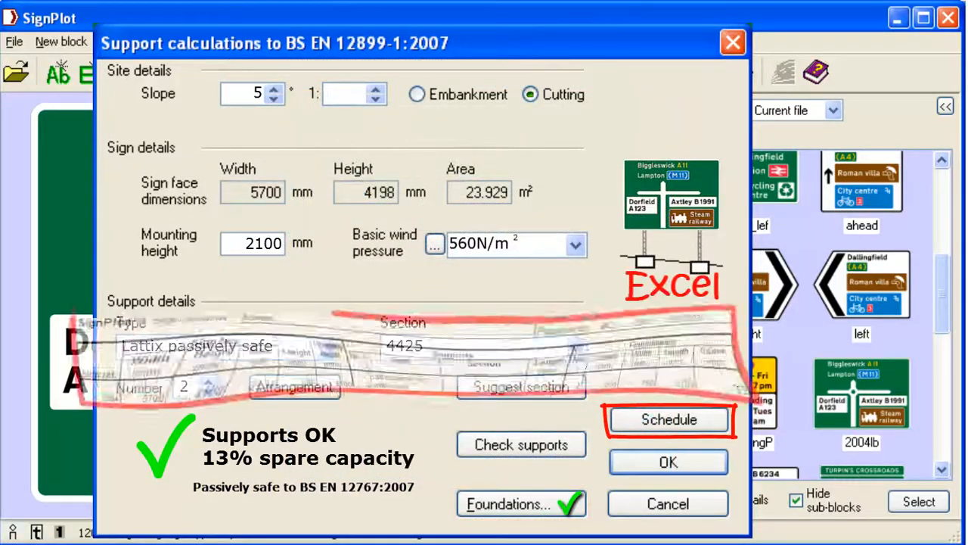
- Export the structure schedule to an Excel spreadsheet
{"action": "left_click", "coordinate": [669, 419]}
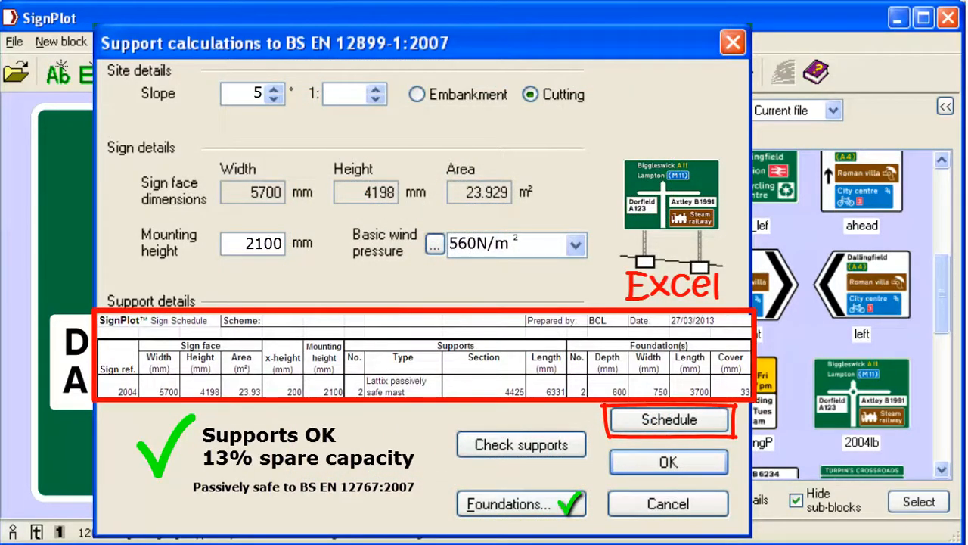
{"action": "left_click", "coordinate": [668, 419]}
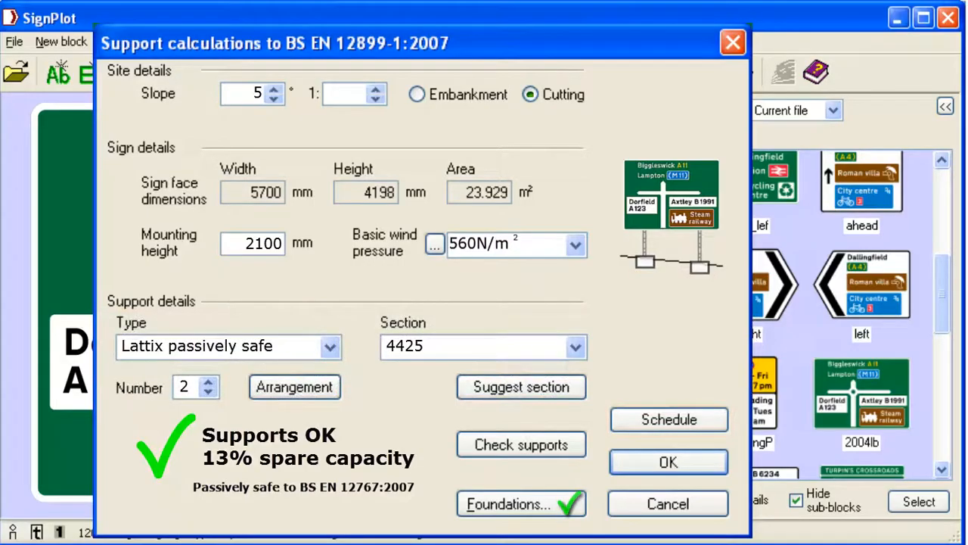